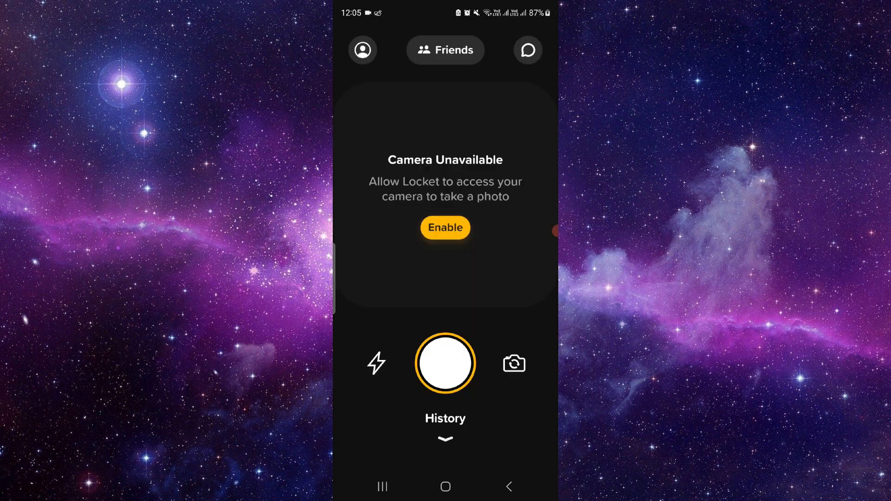
# Leave the Locket camera via the recent apps overview and return to the Android home screen
pyautogui.click(445, 51)
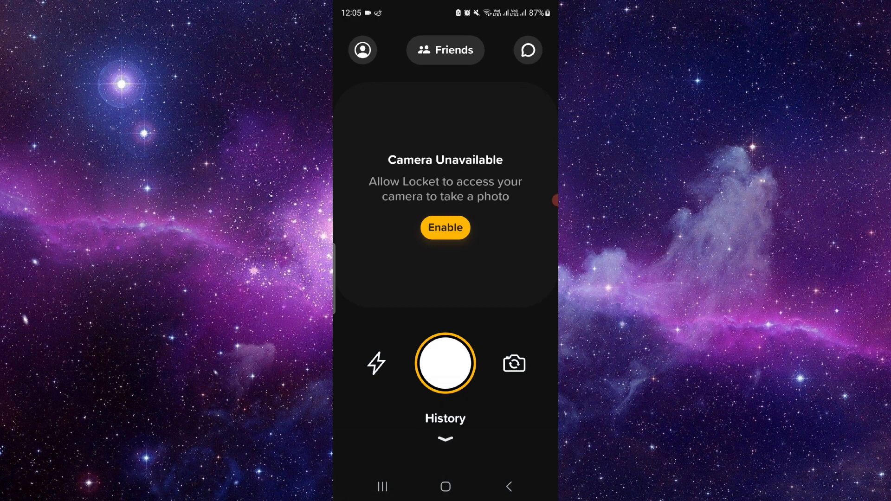
pyautogui.click(527, 50)
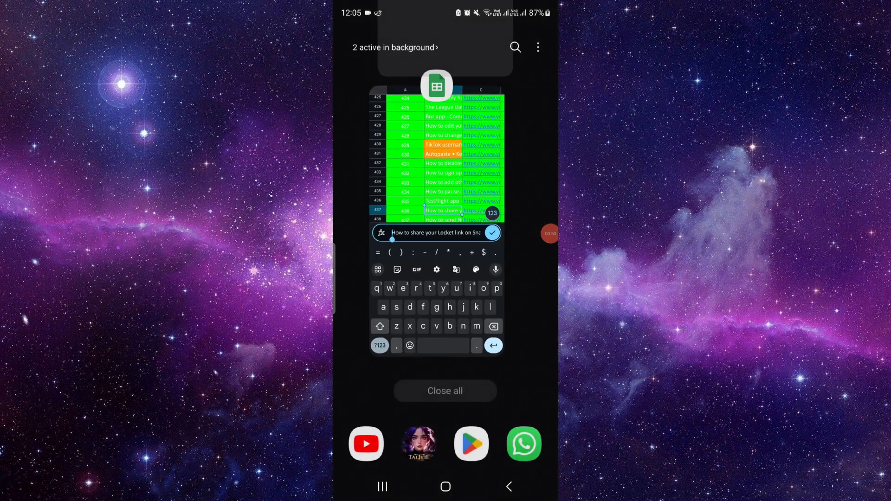
pyautogui.click(445, 487)
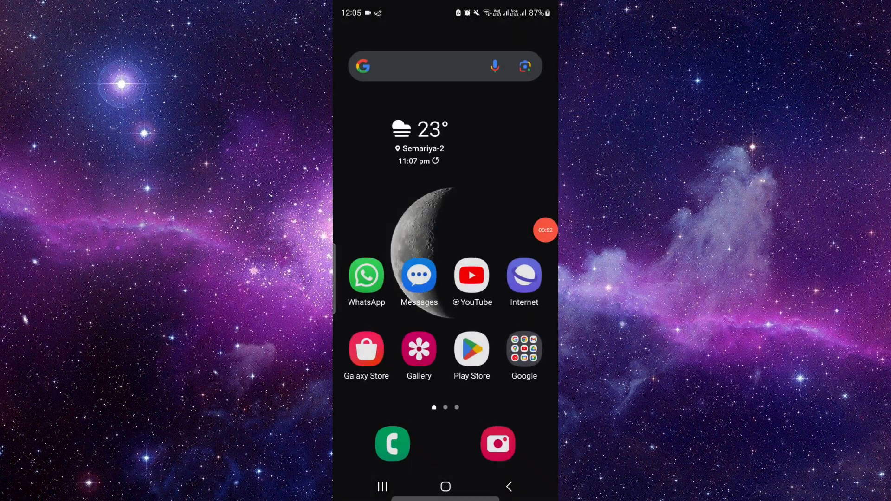